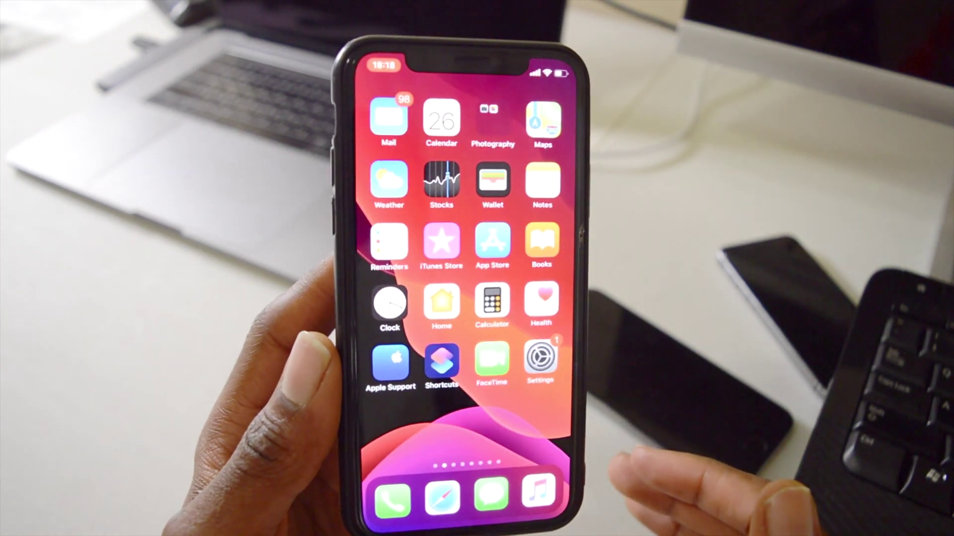
Tap Download and Install to begin downloading iOS 13.4 Public Beta 3.
left_click(539, 360)
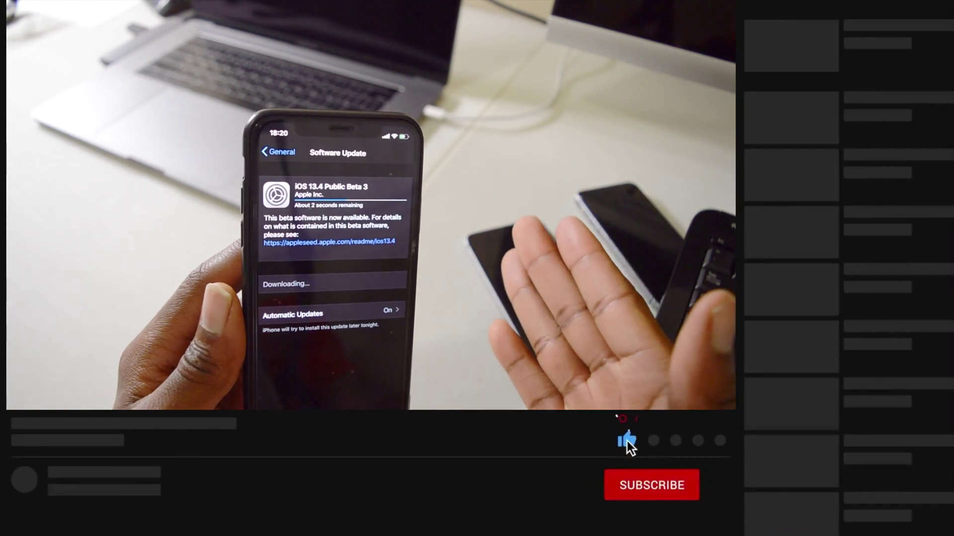
left_click(650, 484)
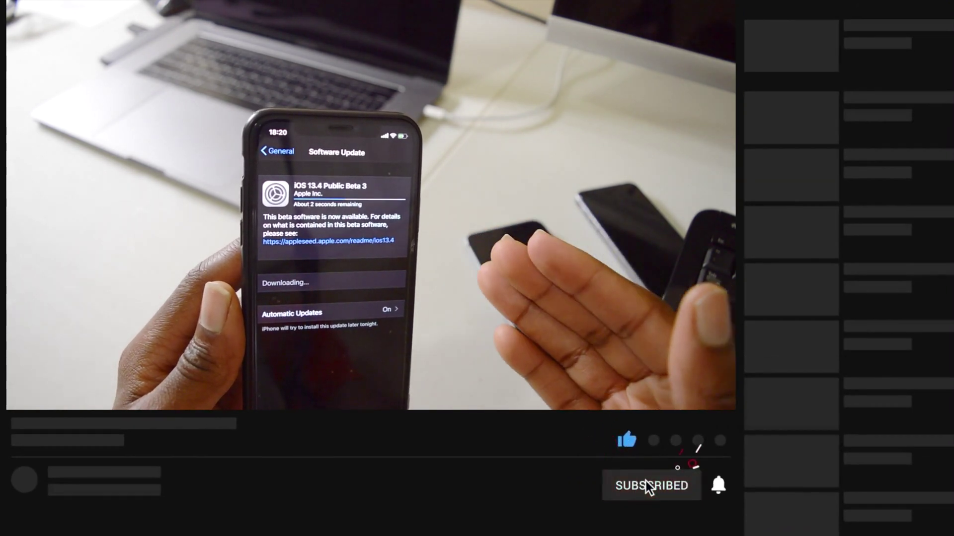